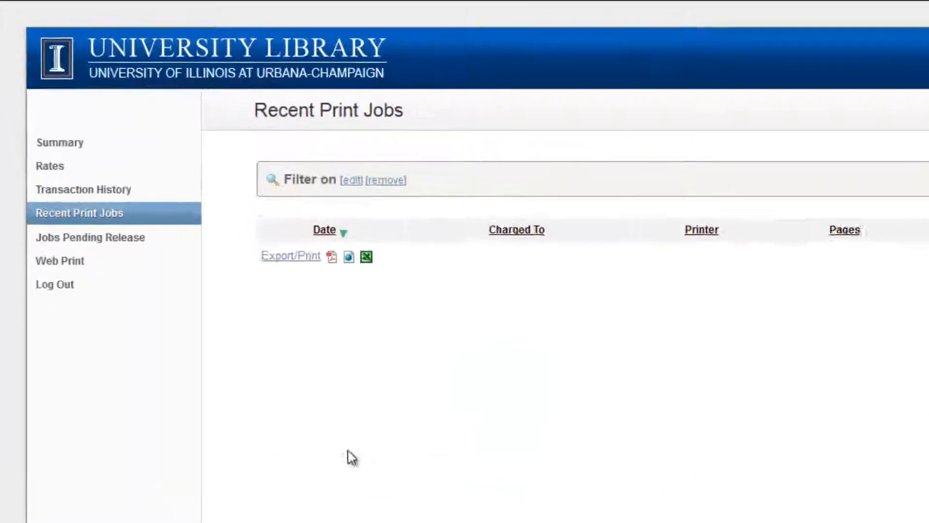
# Step: Go to the Web Print page from the left navigation menu
pyautogui.click(59, 260)
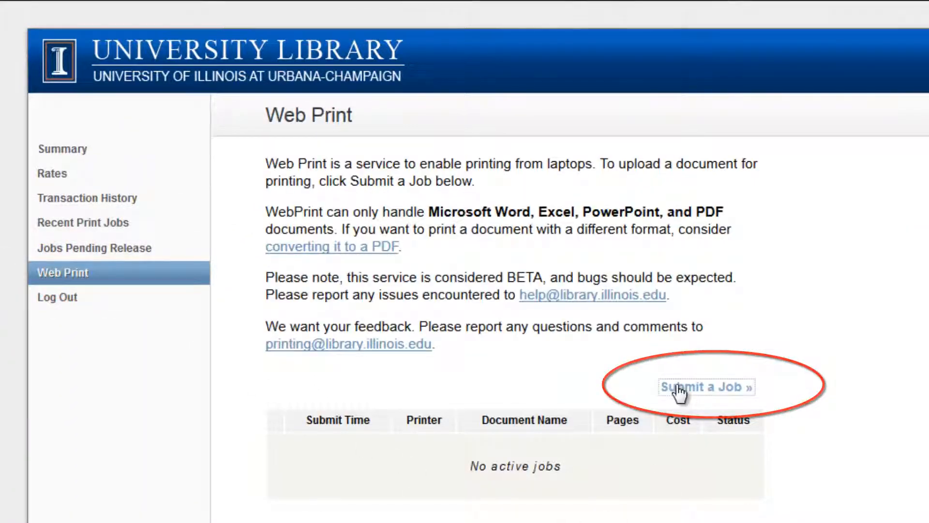
# Step: Start a new job and choose the libprintserv1\LibraryB&W (virtual) printer
pyautogui.click(705, 386)
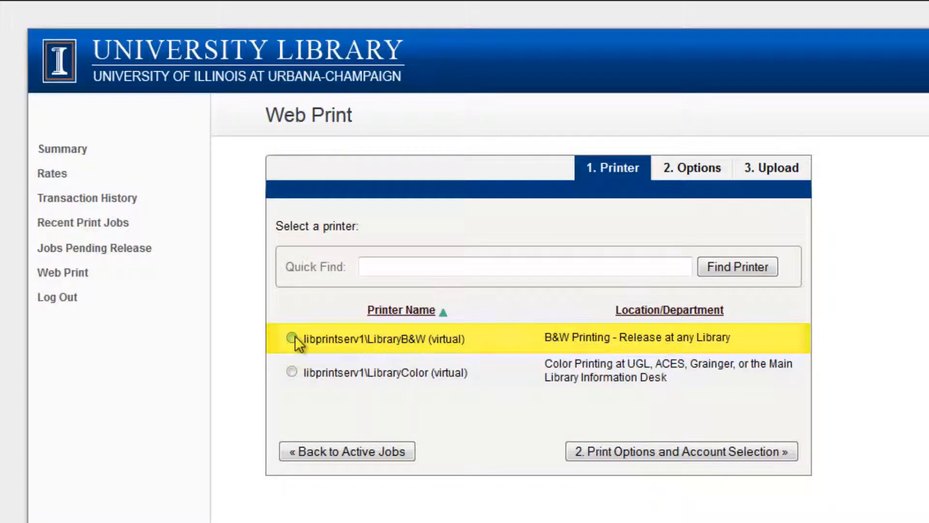
pyautogui.click(291, 339)
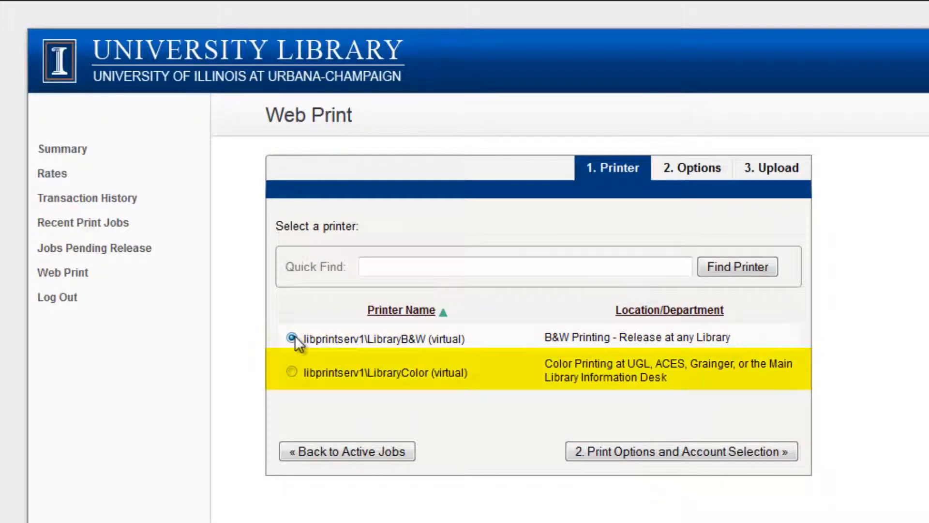
pyautogui.click(291, 339)
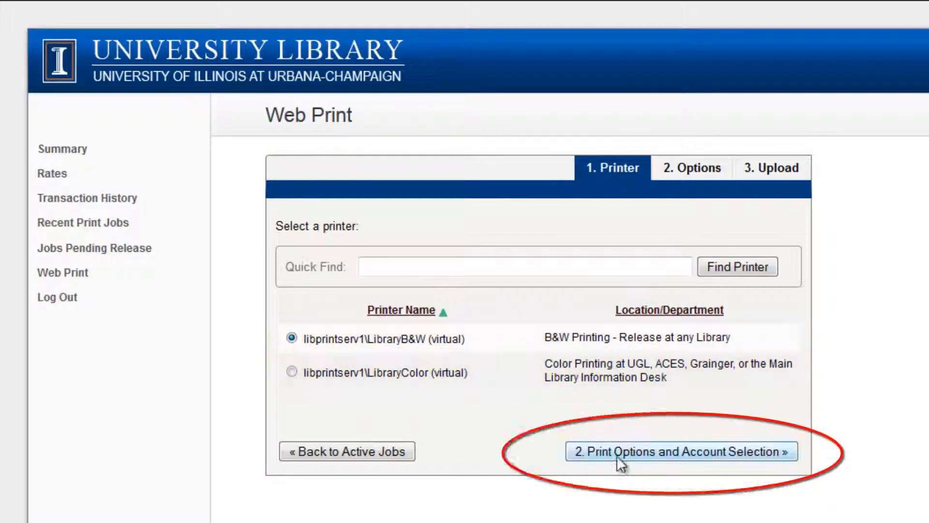
# Step: Continue through Print Options keeping Copies at 1 and reach Upload Documents
pyautogui.click(681, 452)
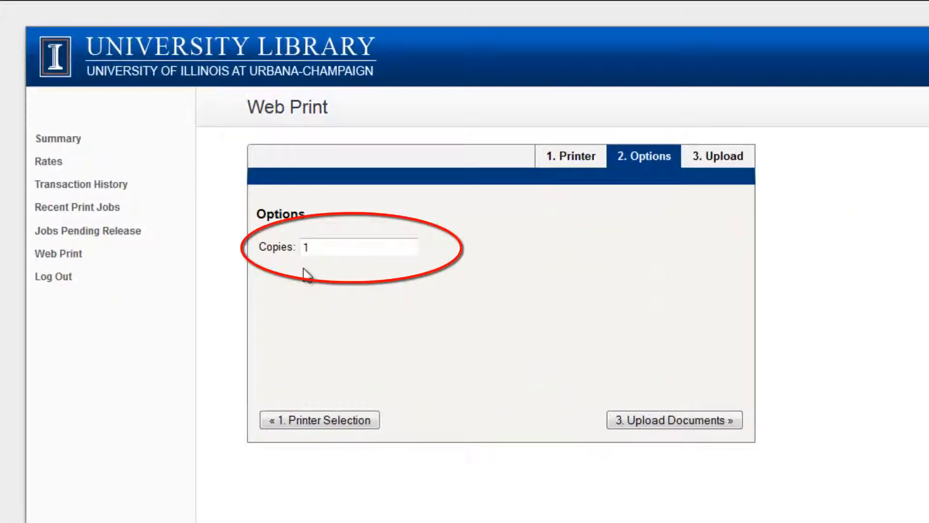
pyautogui.click(674, 419)
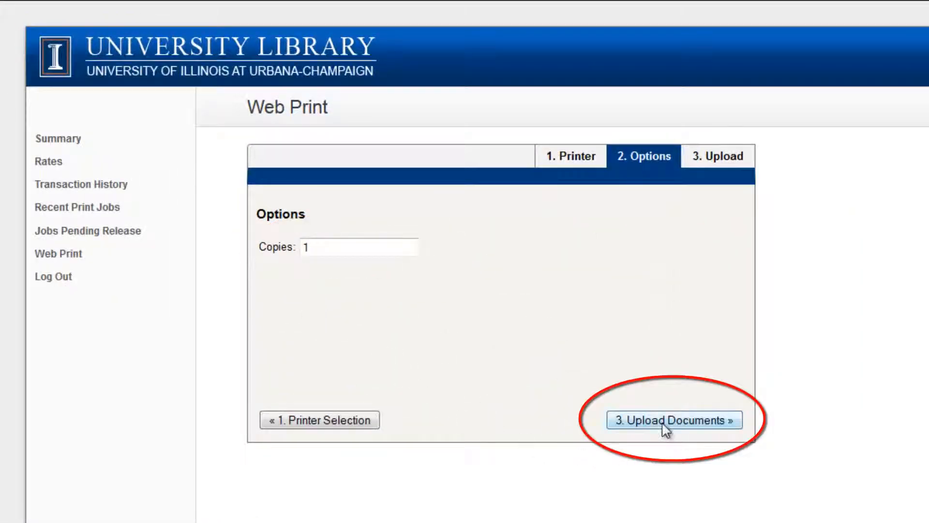
pyautogui.click(672, 419)
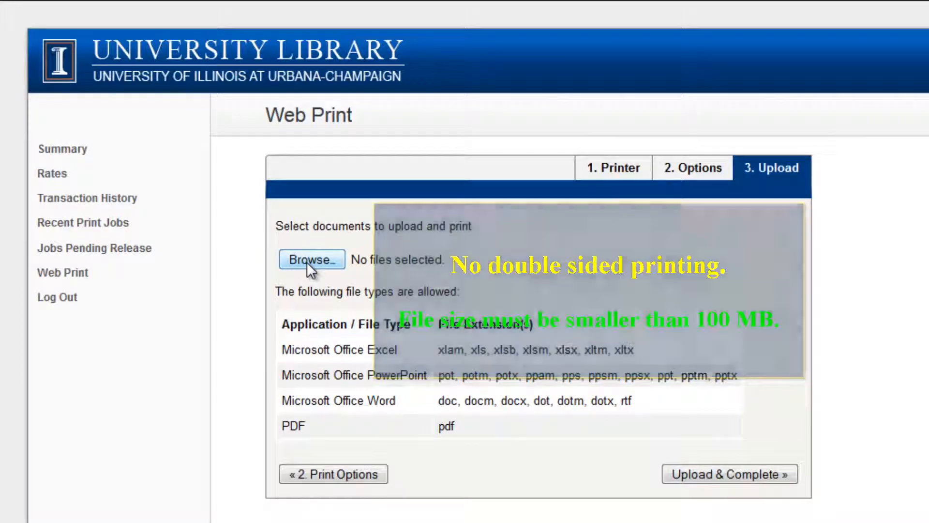
# Step: Upload PrintReleaseLogin.docx from Documents and complete the job submission
pyautogui.click(310, 260)
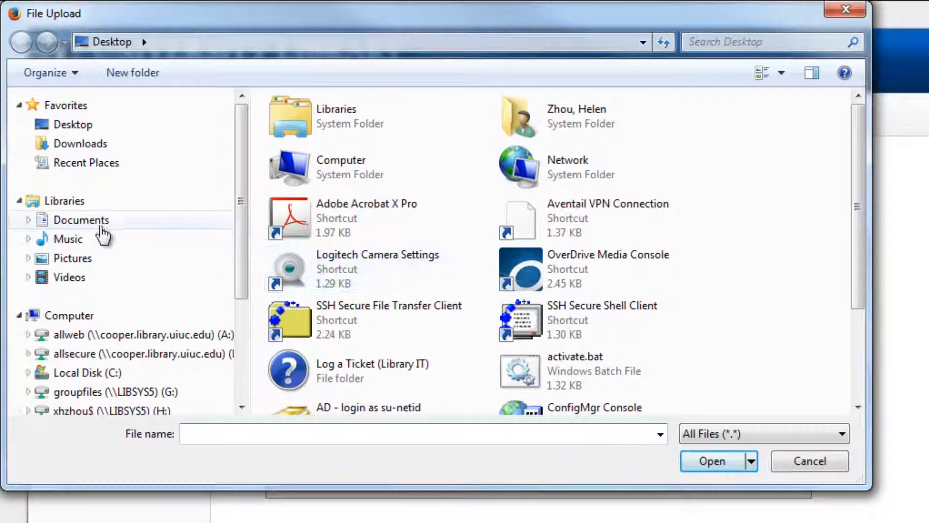
pyautogui.doubleClick(81, 220)
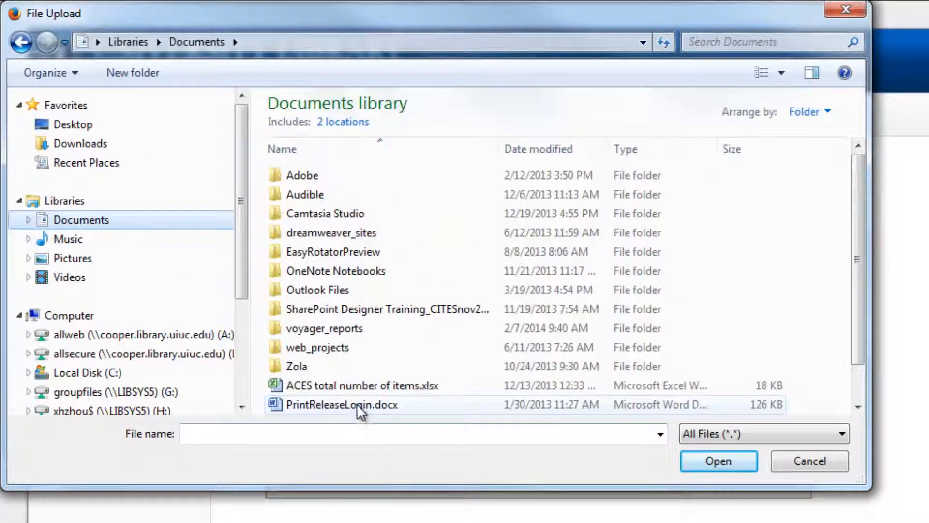
pyautogui.click(717, 460)
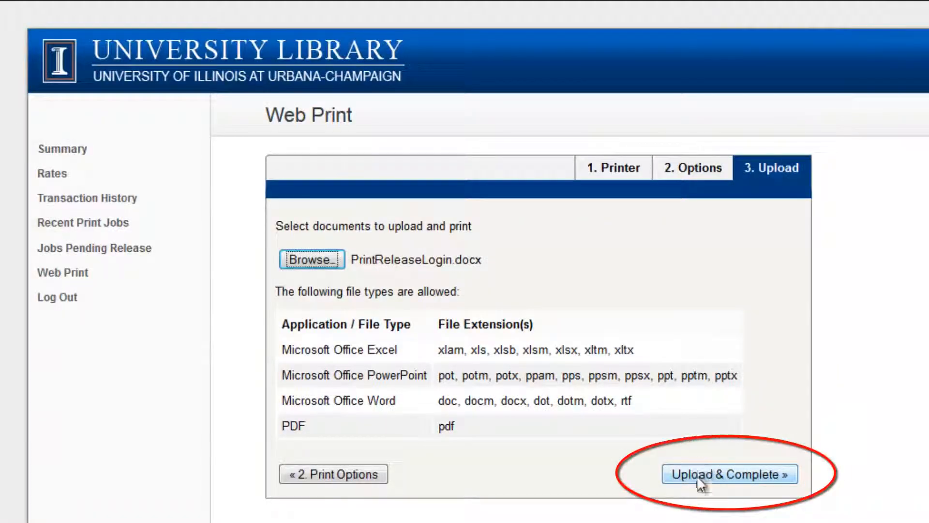
pyautogui.click(727, 473)
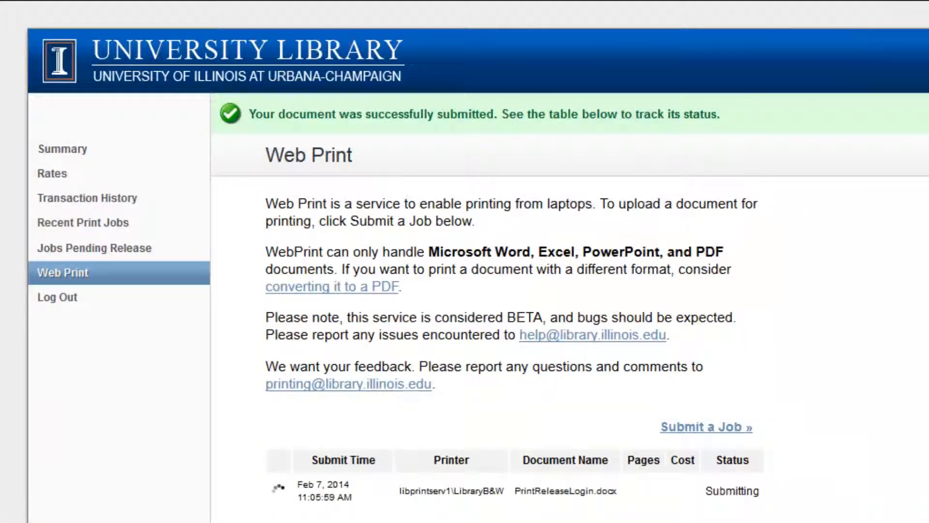